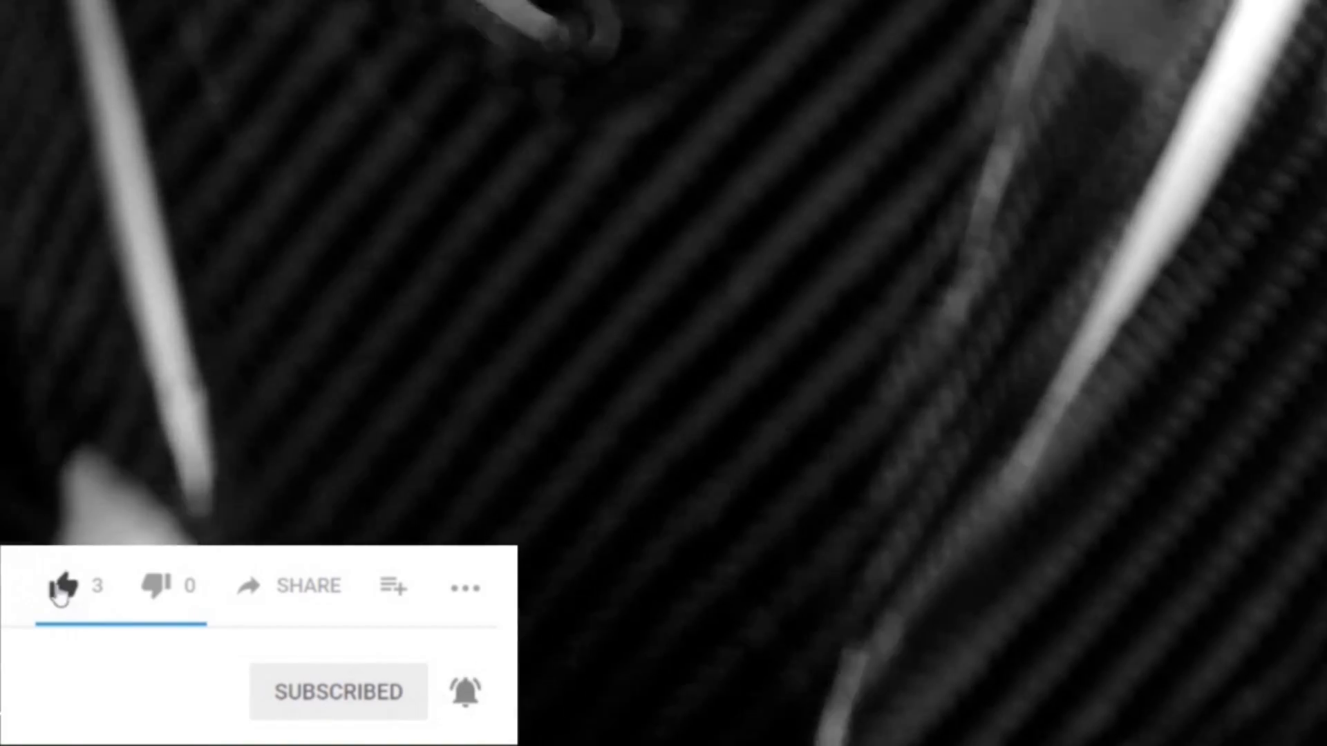
# - Like the video, raising its like count from 3 to 4
pyautogui.click(60, 588)
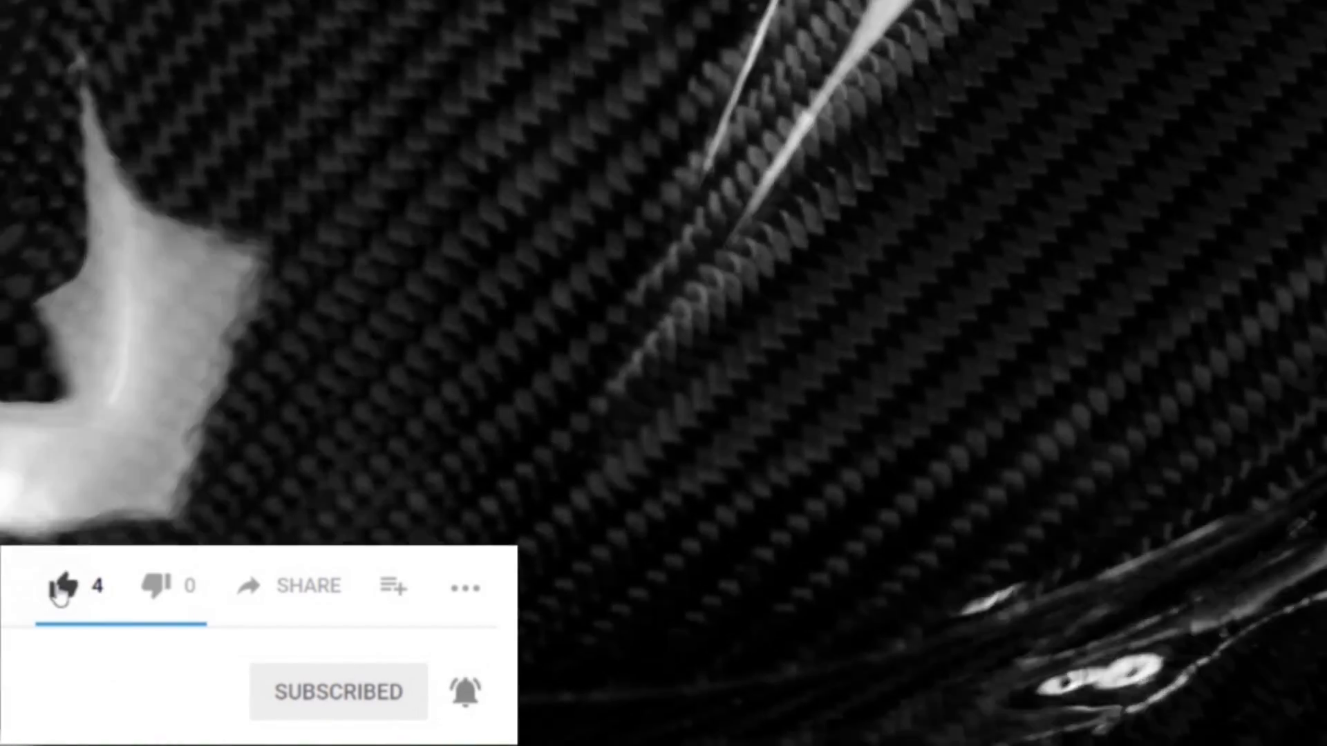